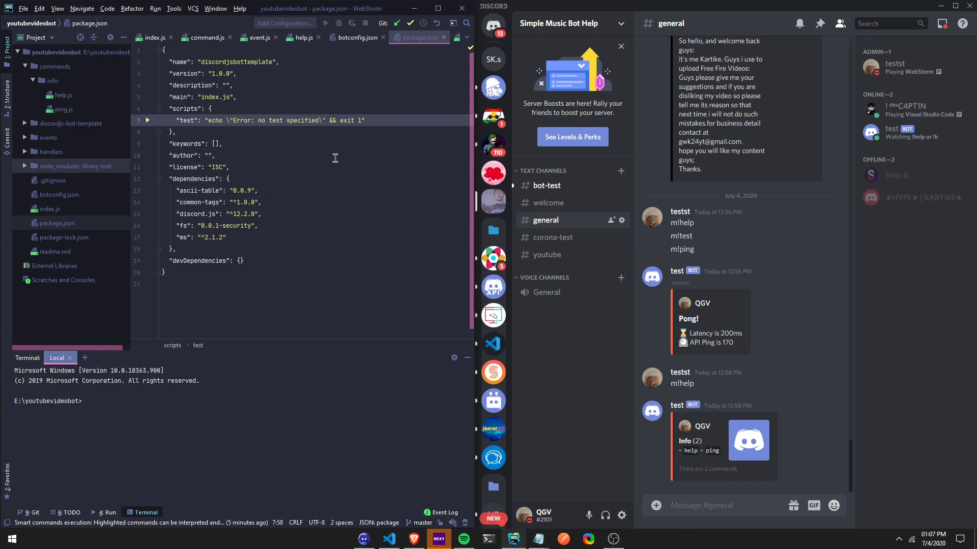
{"action": "mouse_move", "coordinate": [231, 396]}
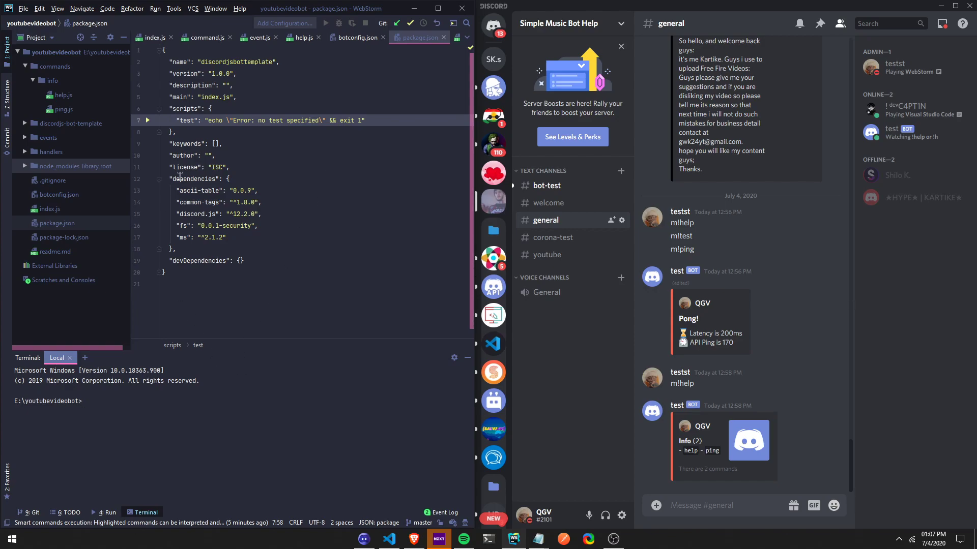
Run the bot with node . until it reports online, then stop it with Ctrl+C
{"action": "type", "text": "npm"}
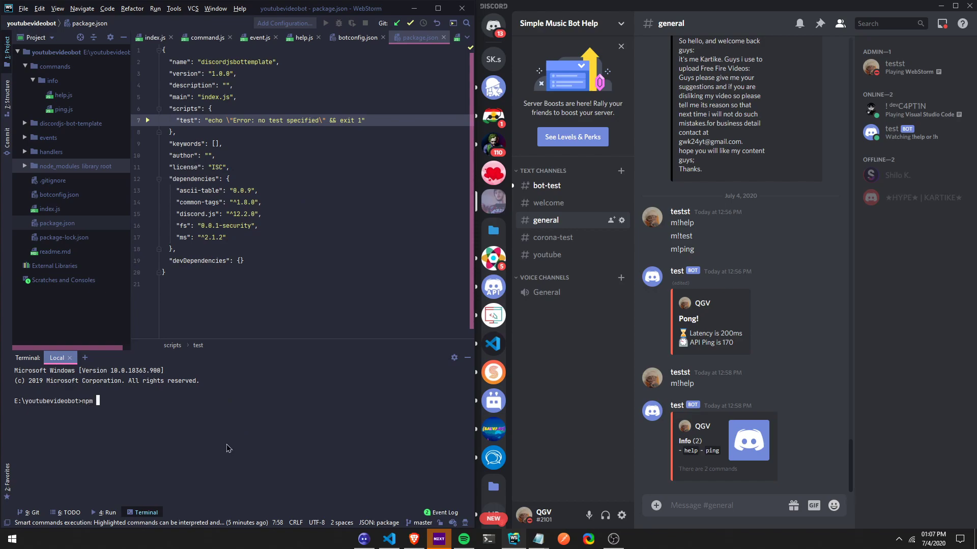
{"action": "type", "text": "node ."}
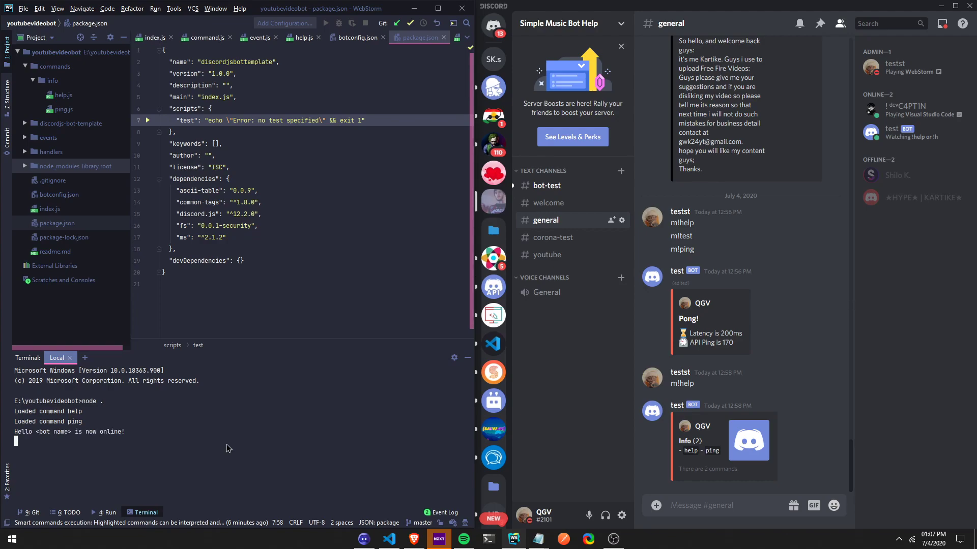
{"action": "mouse_move", "coordinate": [145, 451]}
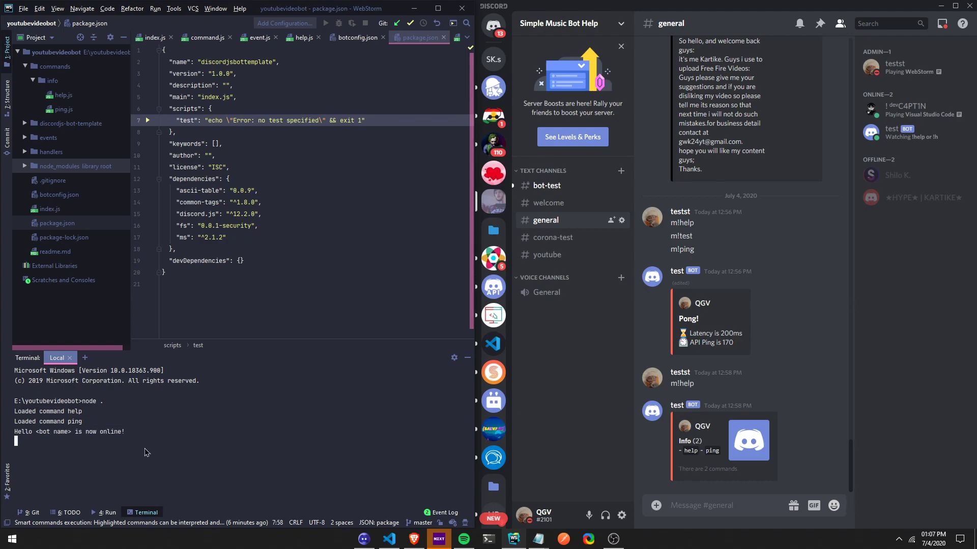
{"action": "key", "text": "ctrl+c"}
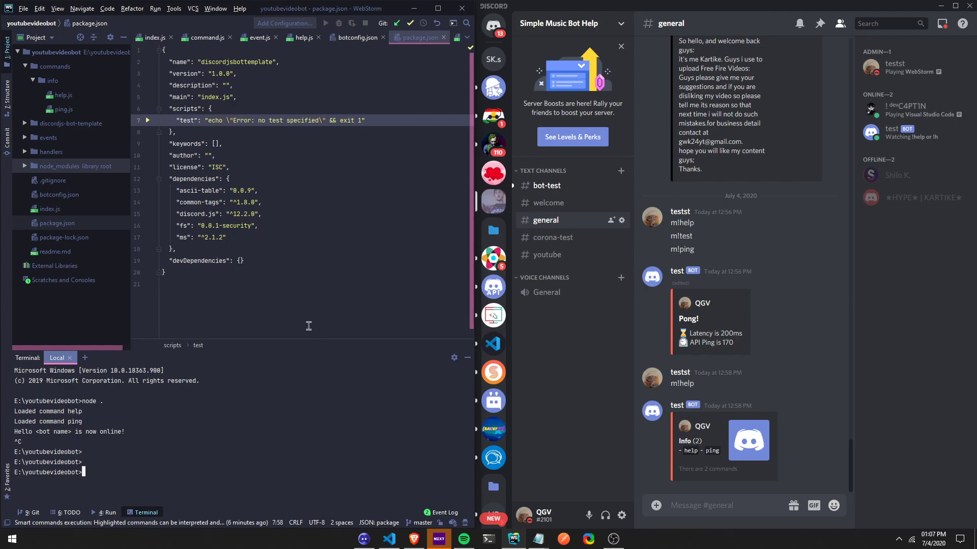
Run npm i nodemon --save-dev so devDependencies lists "nodemon": "^2.0.4"
{"action": "type", "text": "npm i"}
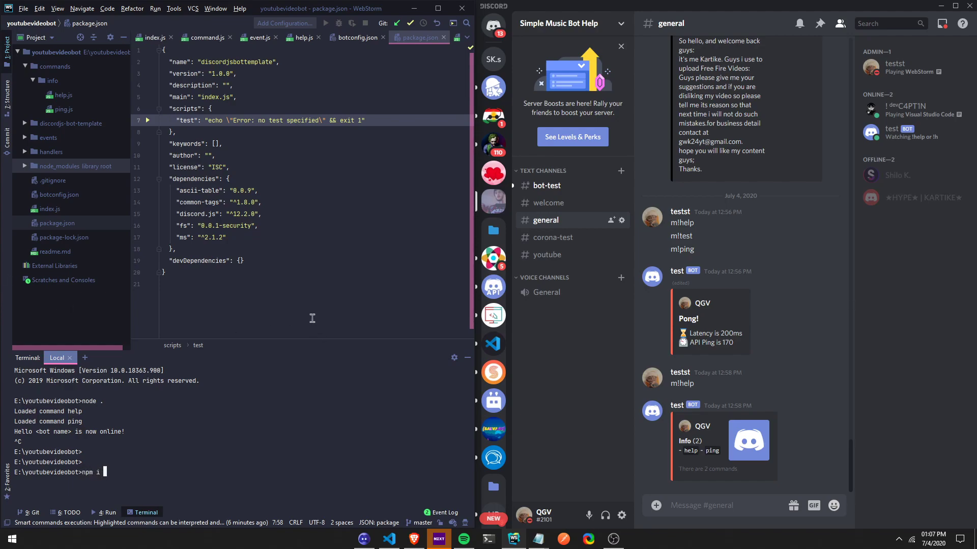
{"action": "type", "text": "nodemon --save"}
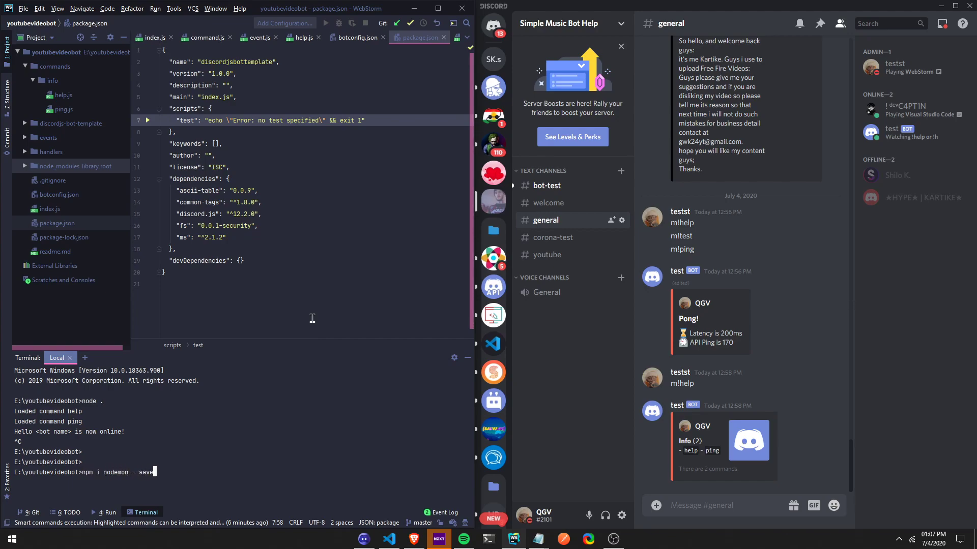
{"action": "key", "text": "Enter"}
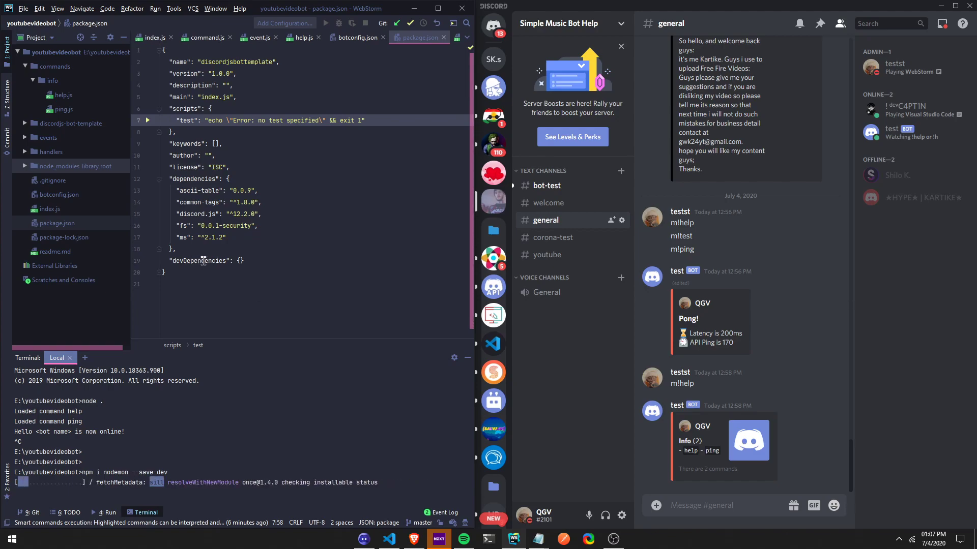
{"action": "mouse_move", "coordinate": [200, 260]}
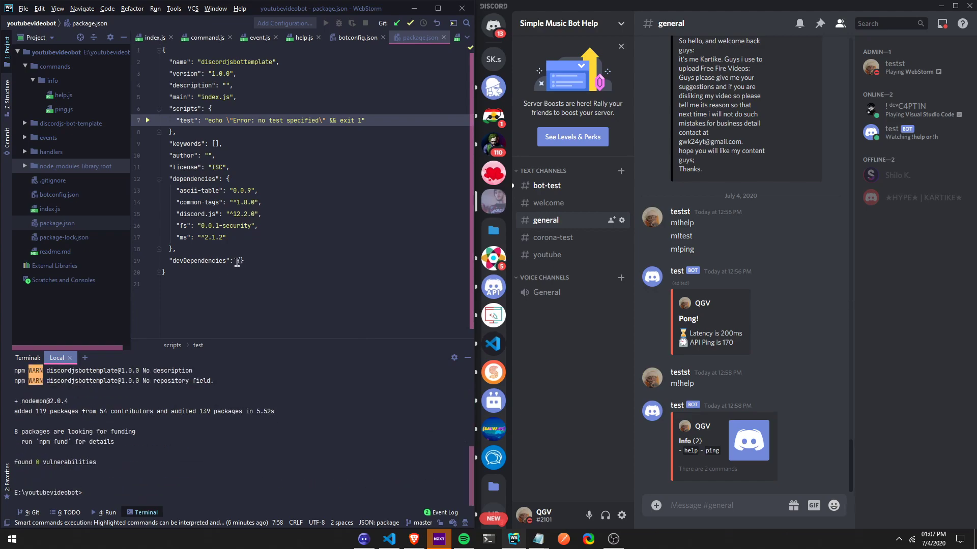
{"action": "type", "text": "\"nodemon\": \"^2.0.4\""}
{"action": "type", "text": ","}
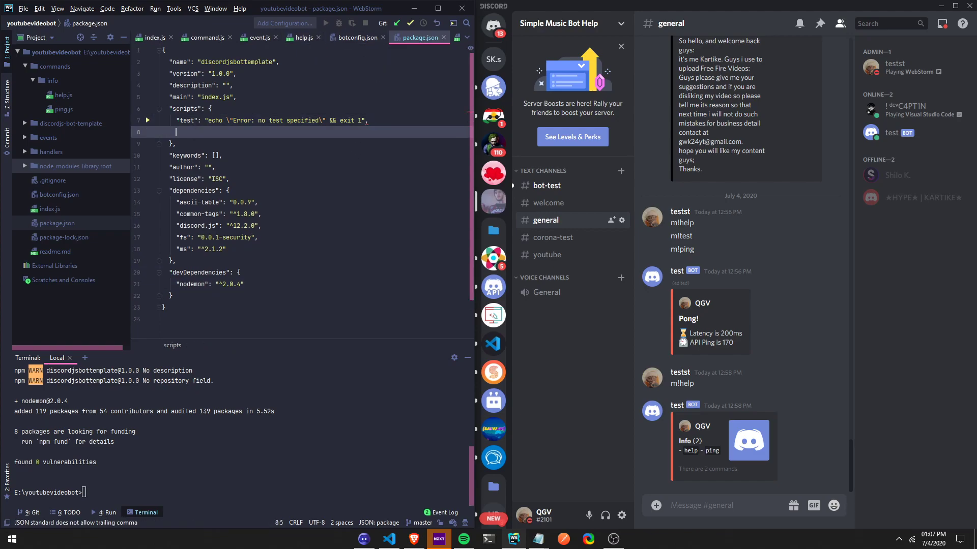
Add "start": "node index.js" to the scripts block of package.json
{"action": "type", "text": "start\":"}
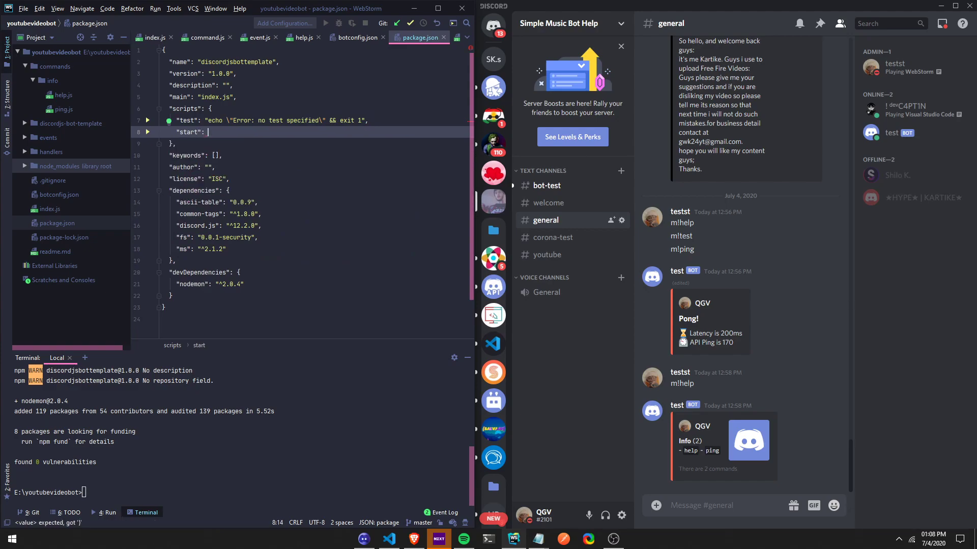
{"action": "type", "text": "node index.js\""}
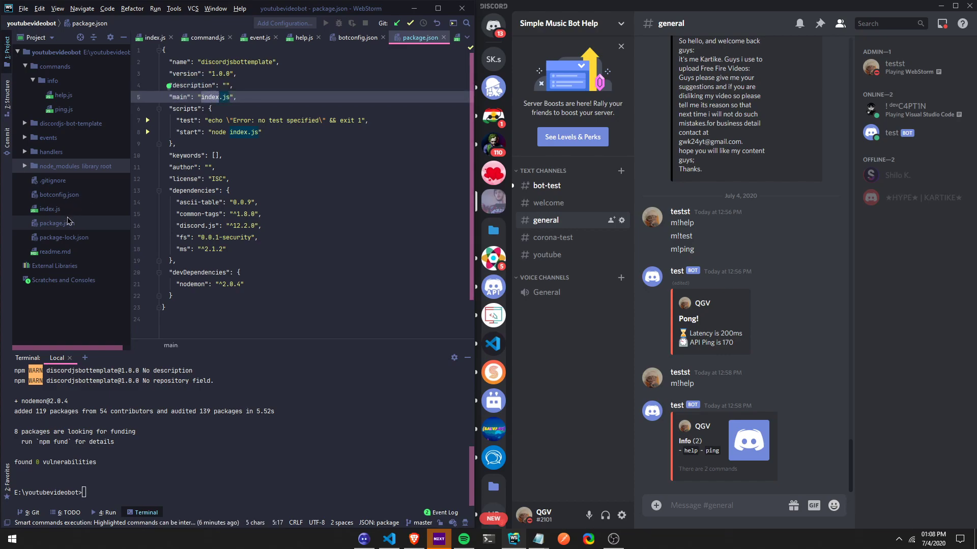
{"action": "mouse_move", "coordinate": [53, 219]}
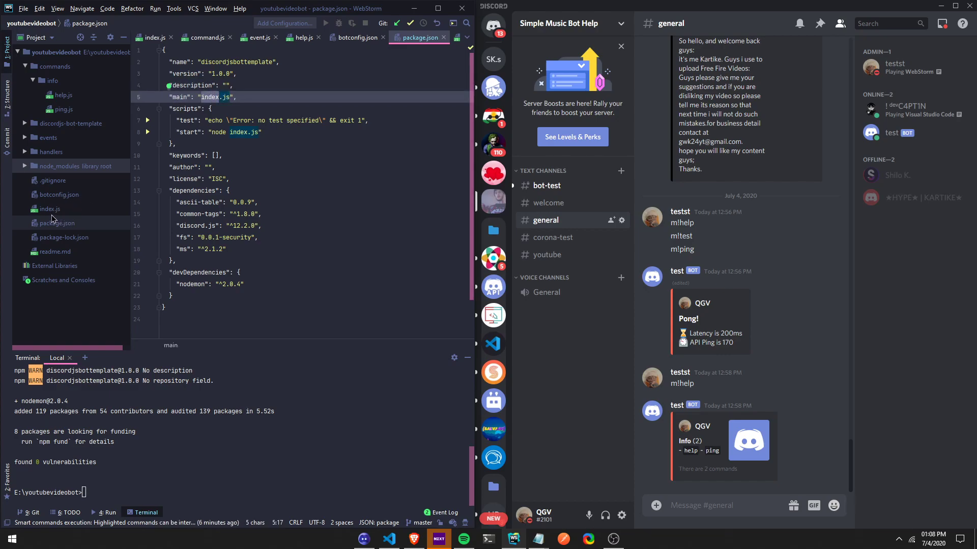
{"action": "left_click", "coordinate": [49, 209]}
{"action": "type", "text": ","}
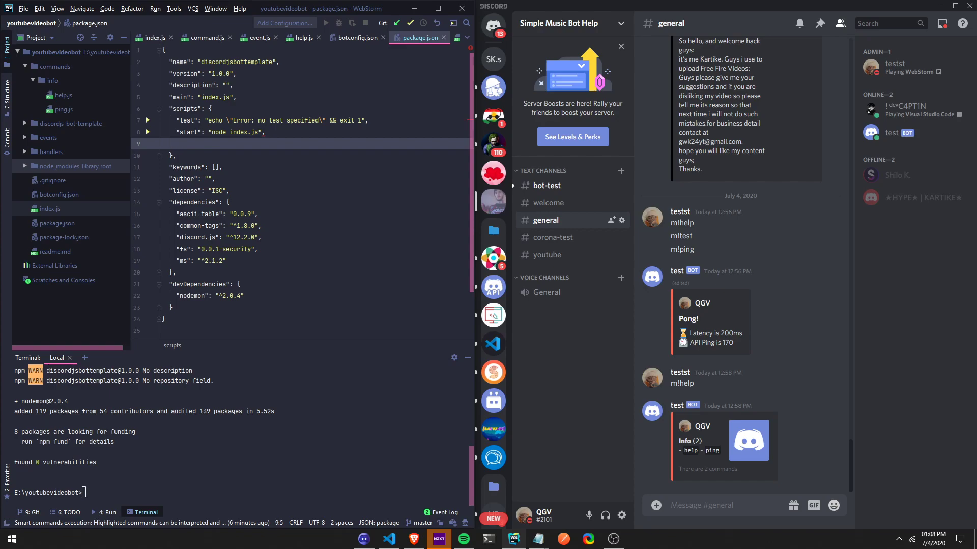
Add "server": "nodemon index.js" beneath the start script
{"action": "type", "text": "\"s"}
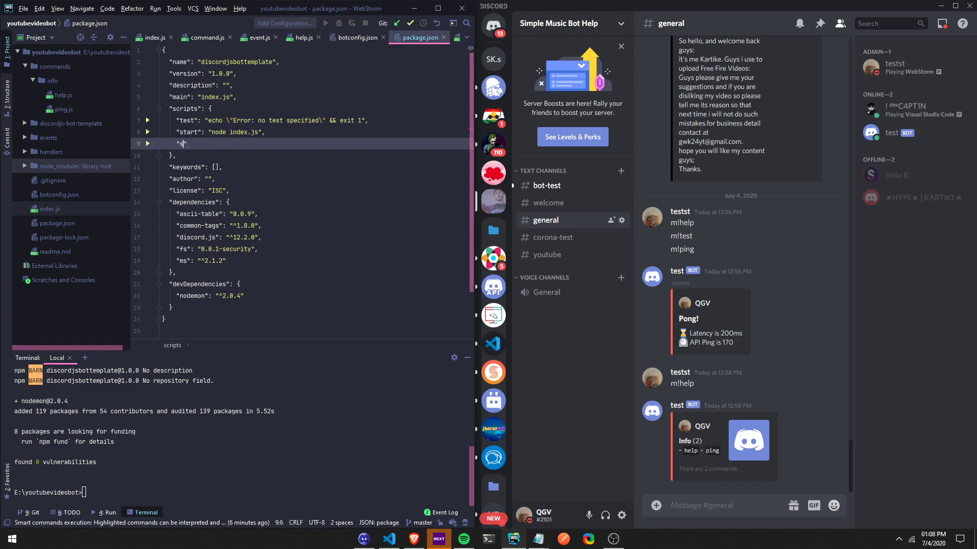
{"action": "type", "text": "server"}
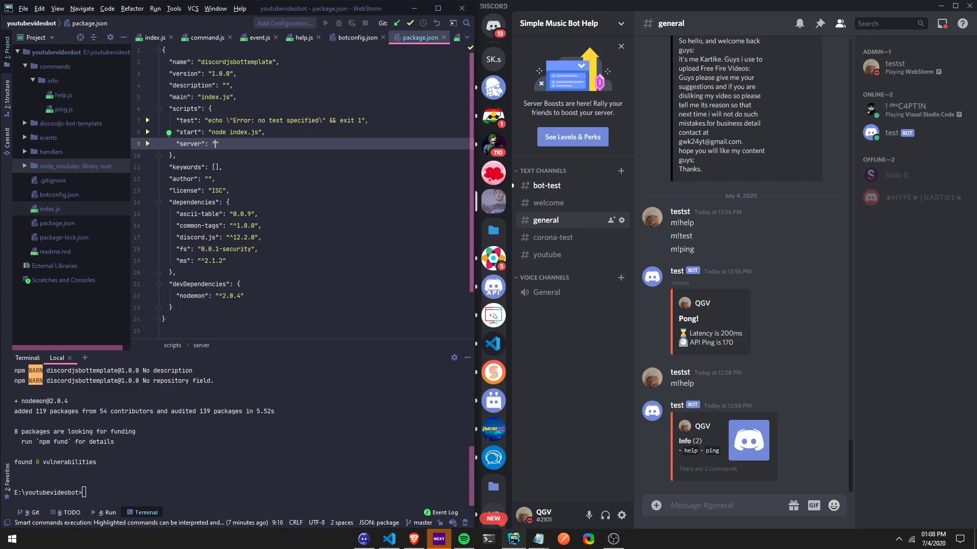
{"action": "type", "text": "nodemon"}
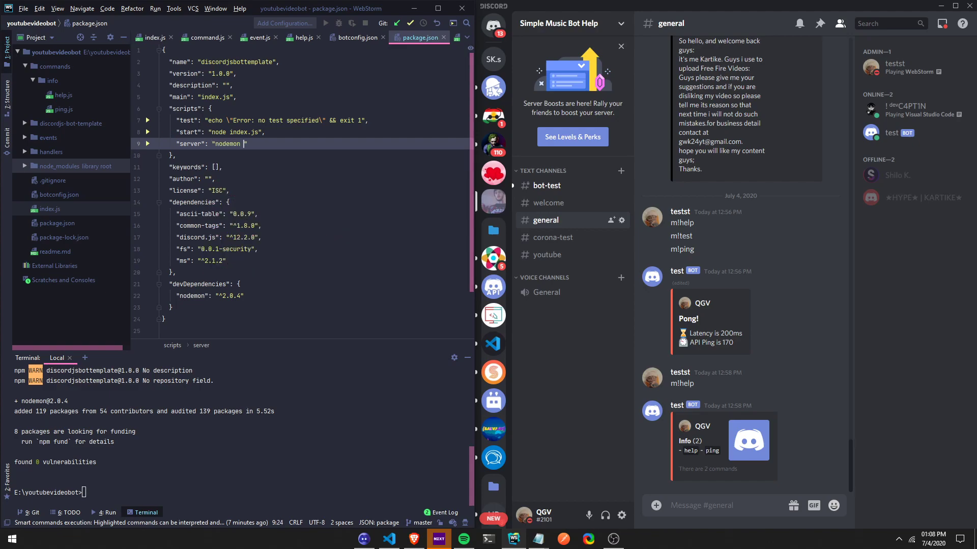
{"action": "type", "text": "index.js"}
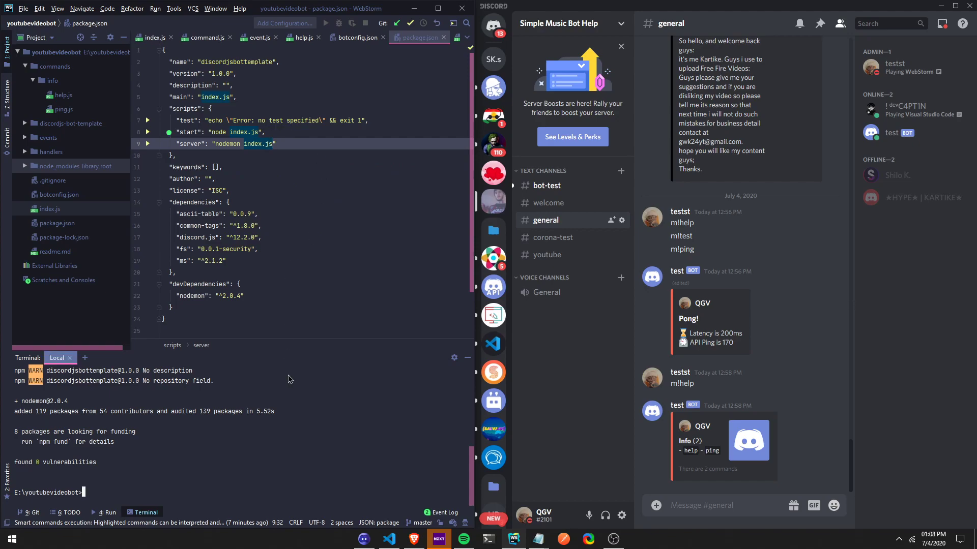
Run npm run server, check the launch messages in Discord's bot-test channel, then return to general
{"action": "type", "text": "n"}
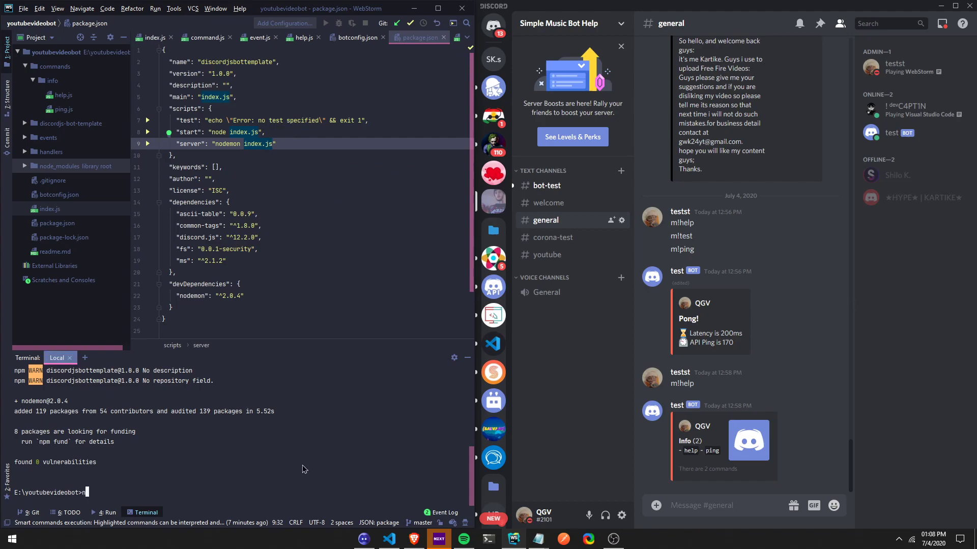
{"action": "type", "text": "npm run se"}
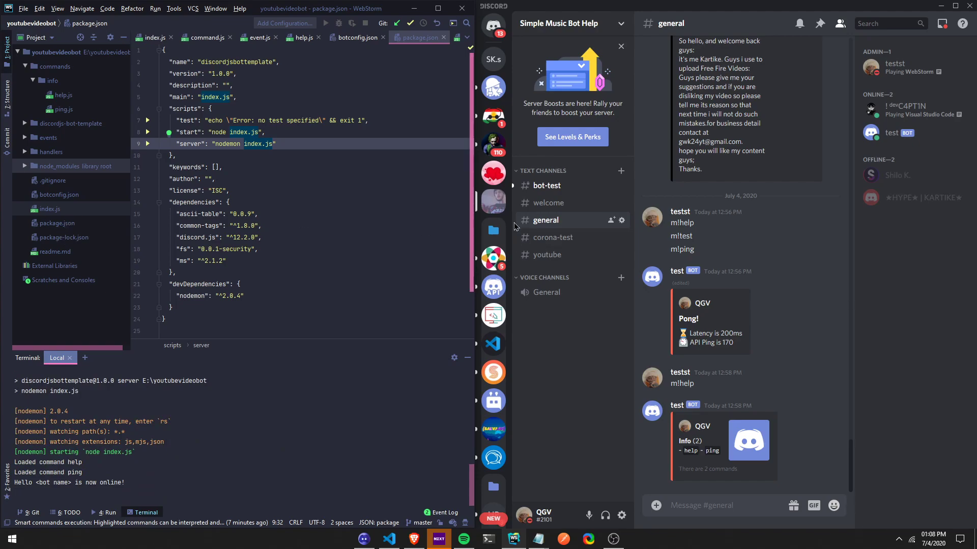
{"action": "left_click", "coordinate": [545, 185]}
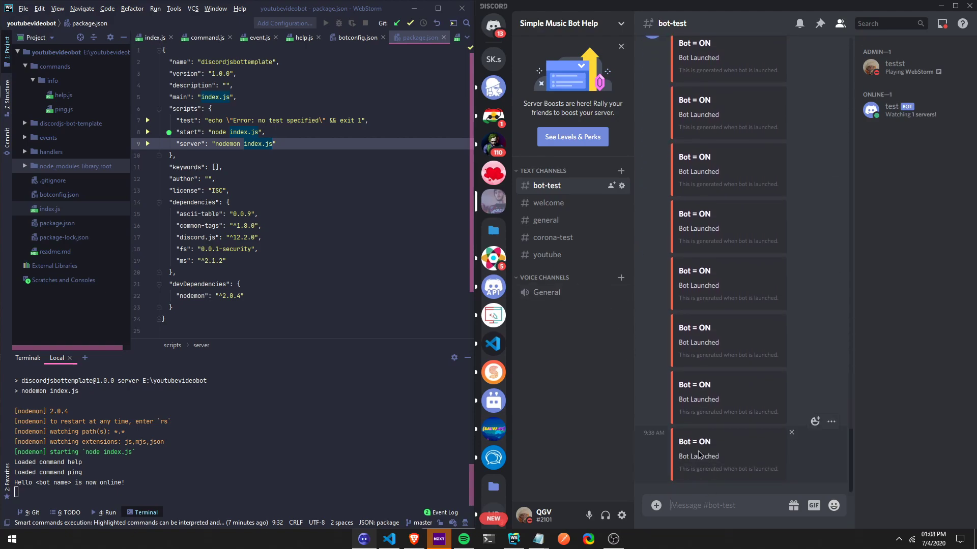
{"action": "left_click", "coordinate": [545, 220]}
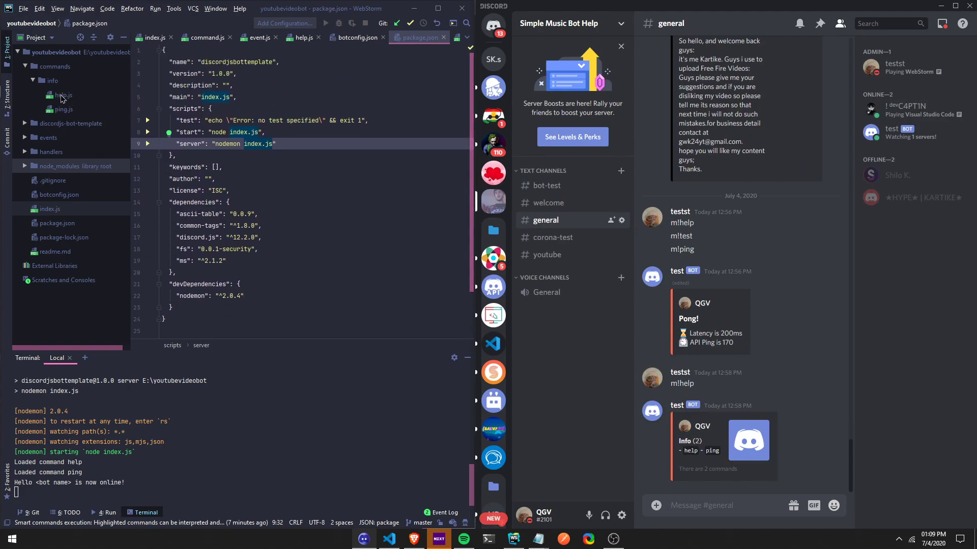
Edit commands/info/ping.js so nodemon restarts the bot, then send m!ping in general
{"action": "left_click", "coordinate": [63, 109]}
{"action": "type", "text": "m"}
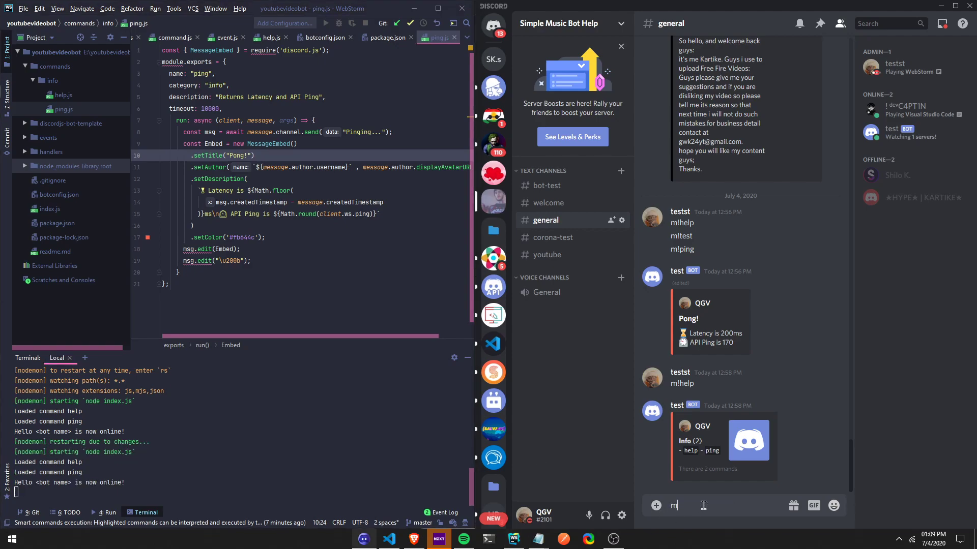
{"action": "type", "text": "!hping"}
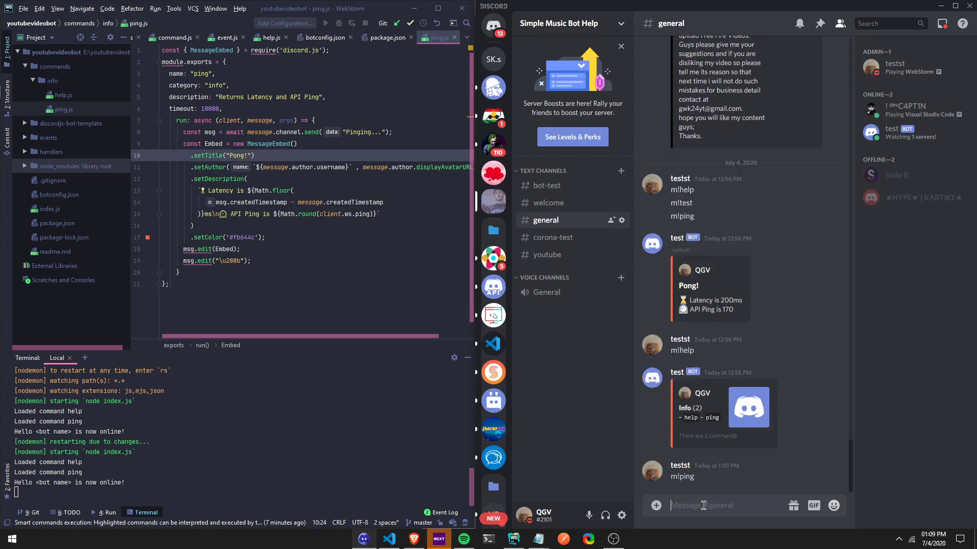
{"action": "scroll", "scroll_direction": "down", "scroll_amount": 3}
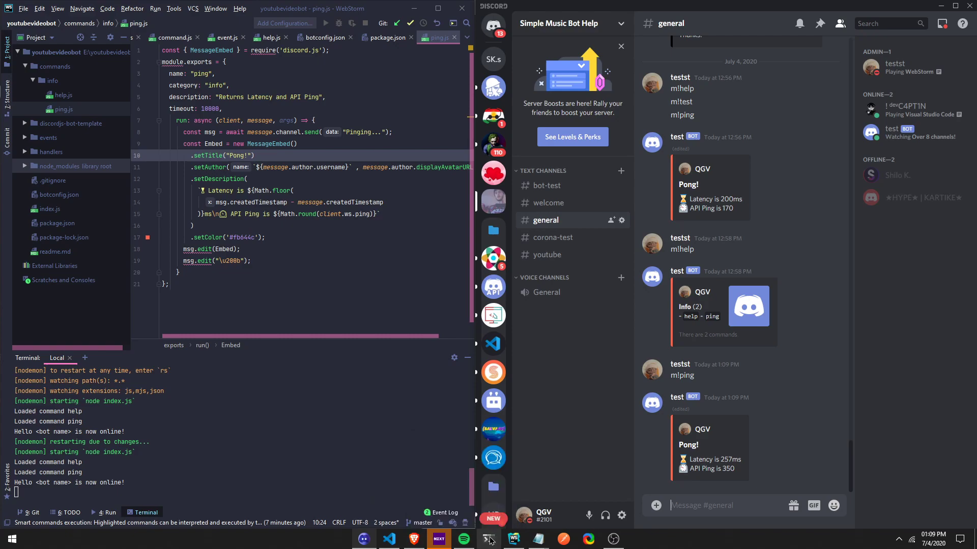
{"action": "left_click", "coordinate": [490, 539]}
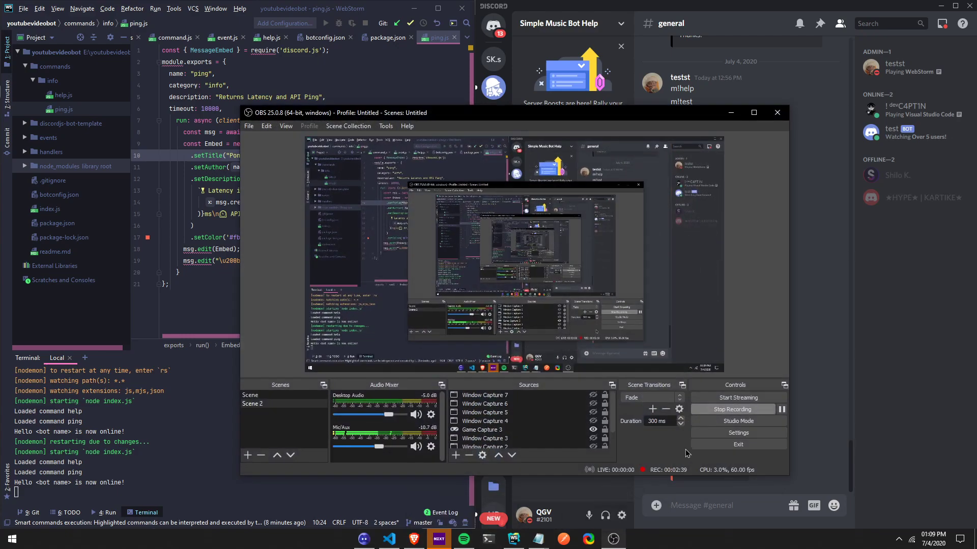